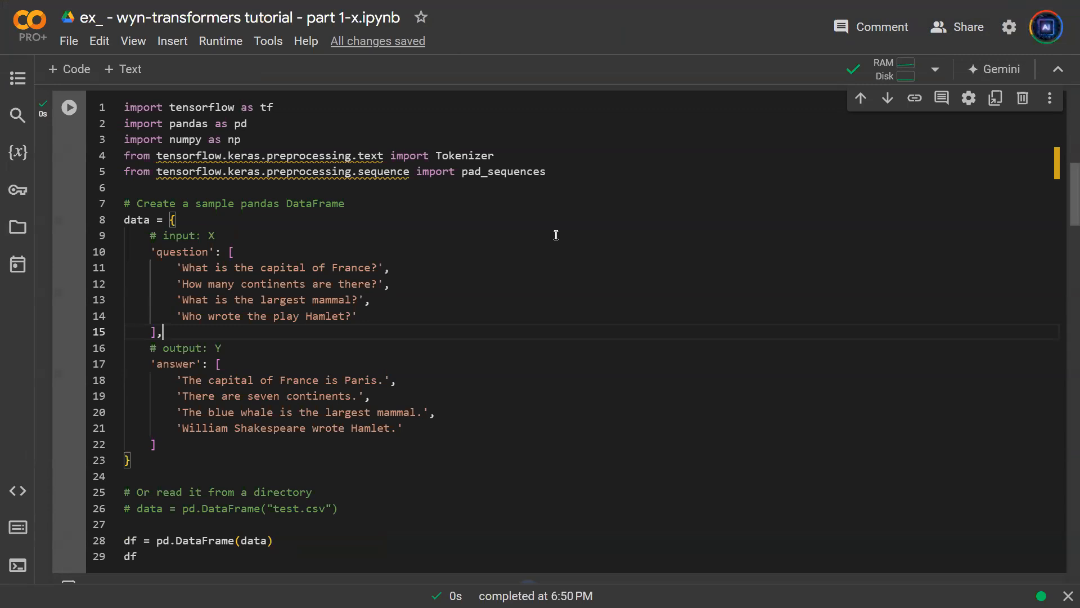
# Bring the tokenizer and padding cell into view and highlight the max_length = 7 line
pyautogui.scroll(-3)
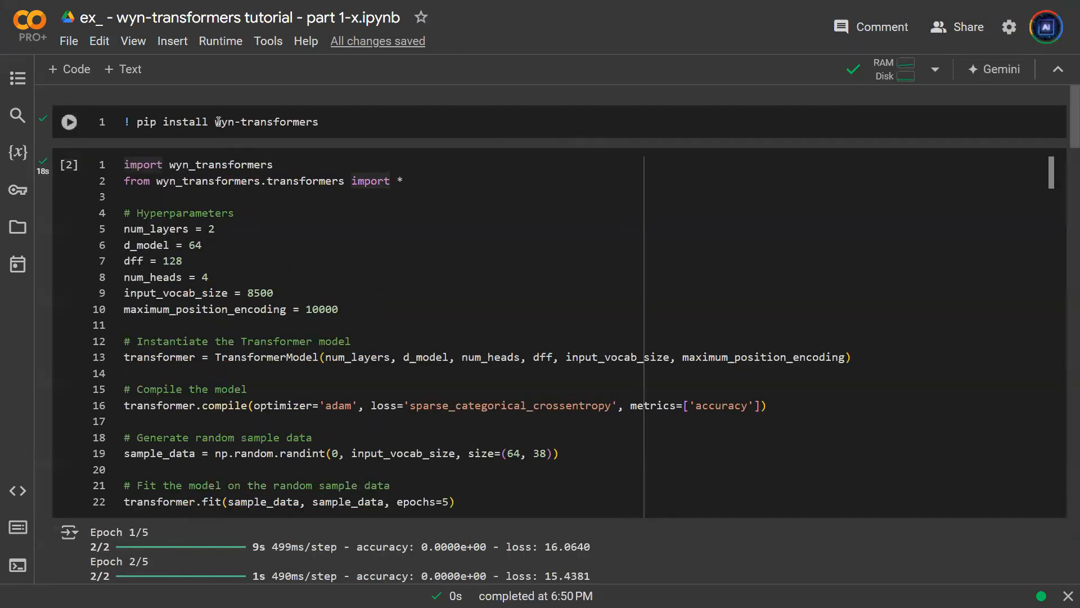
pyautogui.click(379, 237)
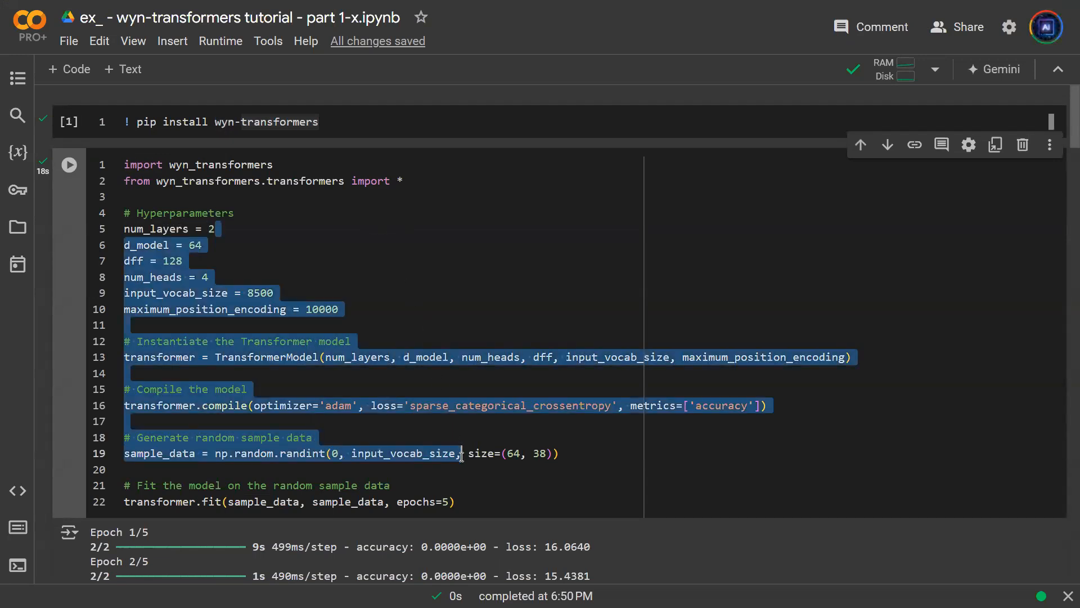
pyautogui.click(173, 453)
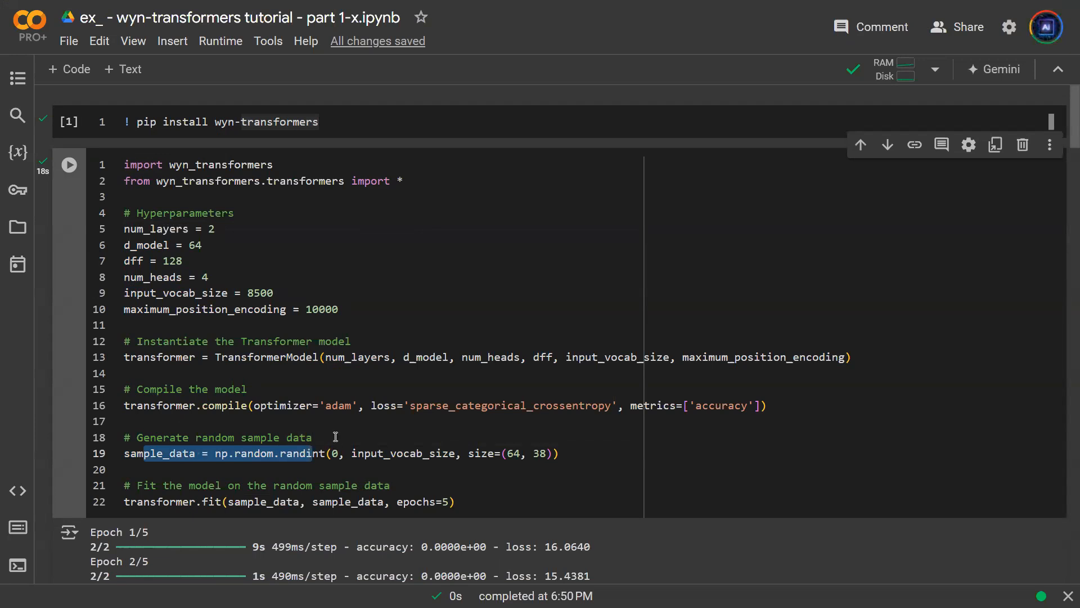
pyautogui.scroll(-3)
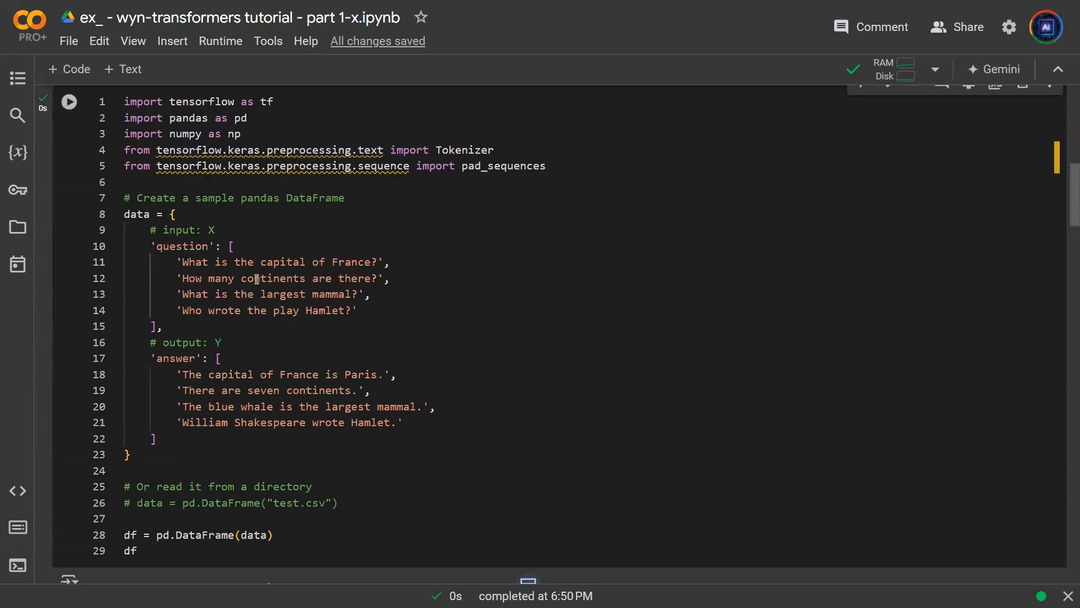
pyautogui.moveTo(301, 227)
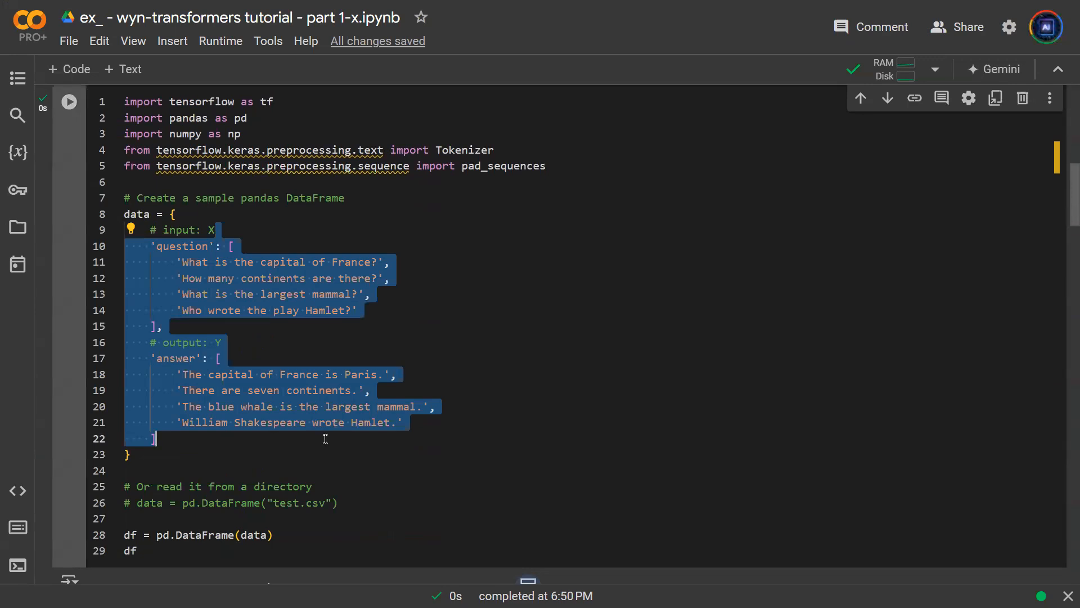
pyautogui.scroll(-3)
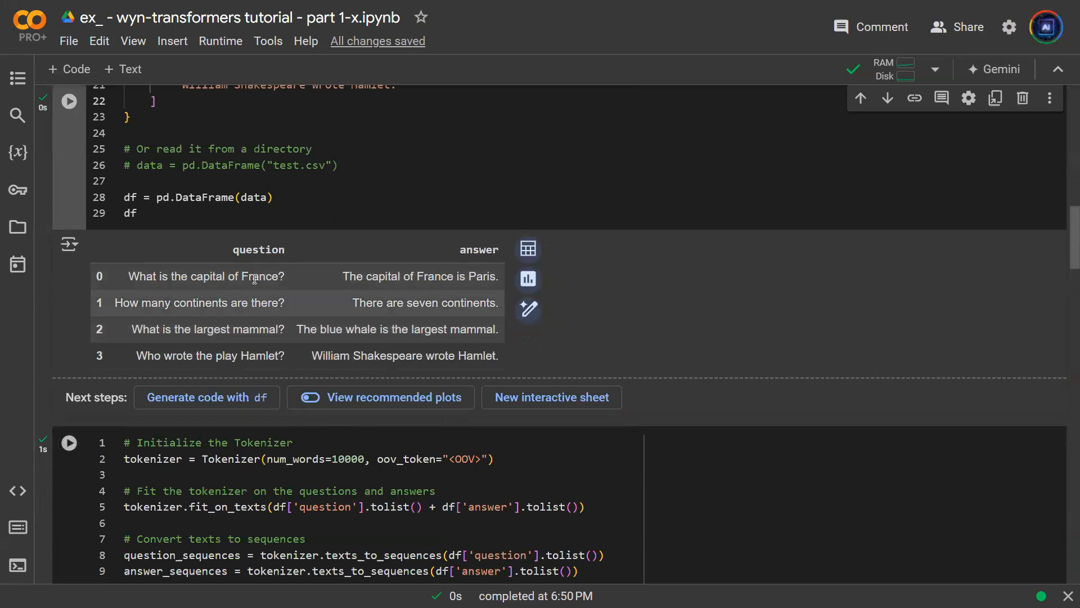
pyautogui.moveTo(281, 315)
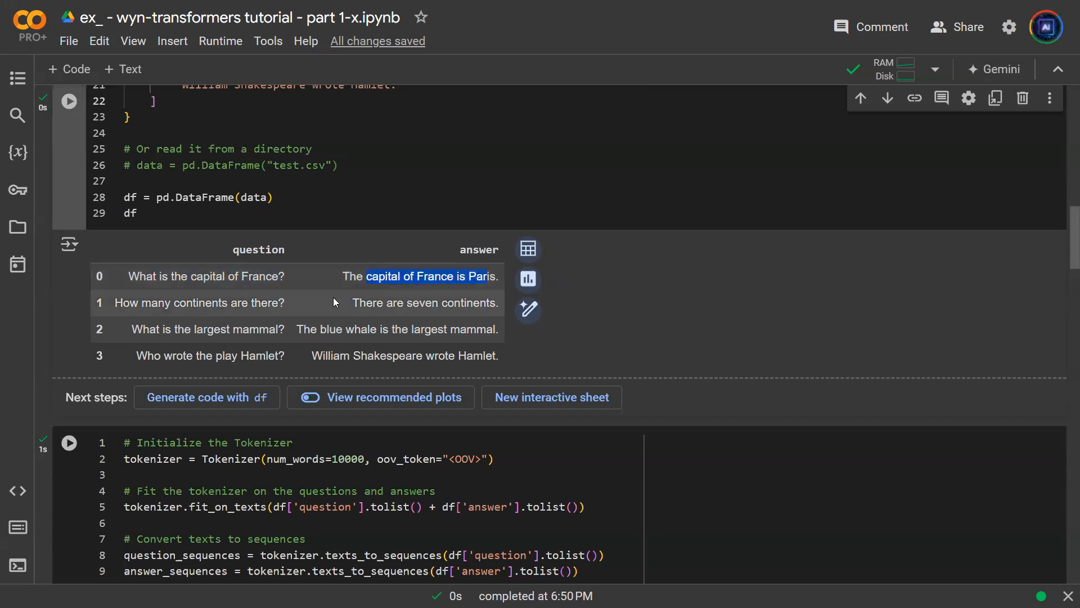
# Review the cell's output of eight padded sequences of length seven printed as sample data
pyautogui.scroll(-3)
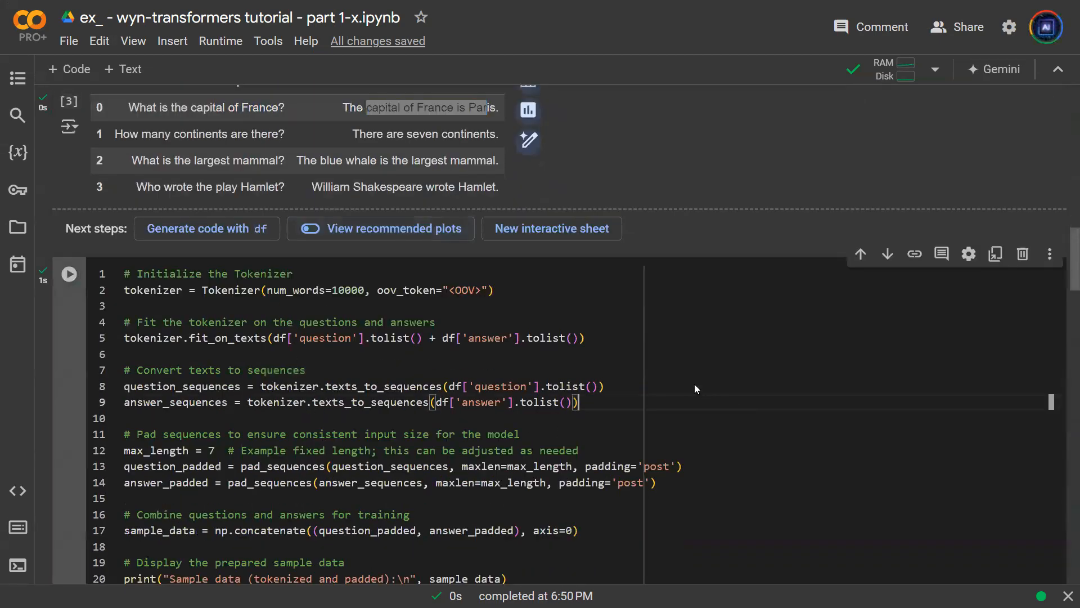
pyautogui.moveTo(605, 373)
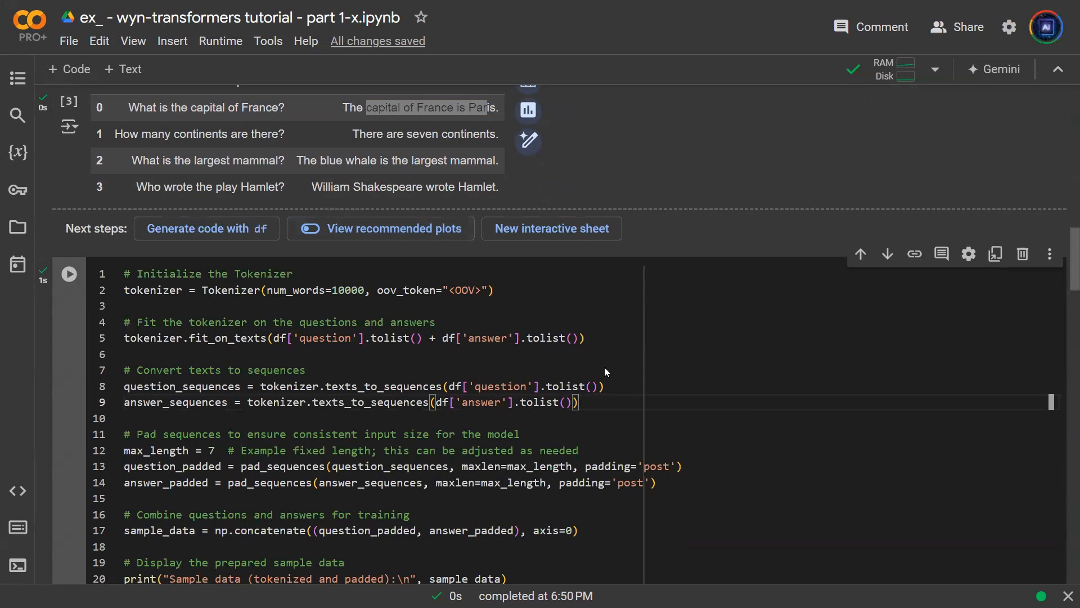
pyautogui.moveTo(491, 373)
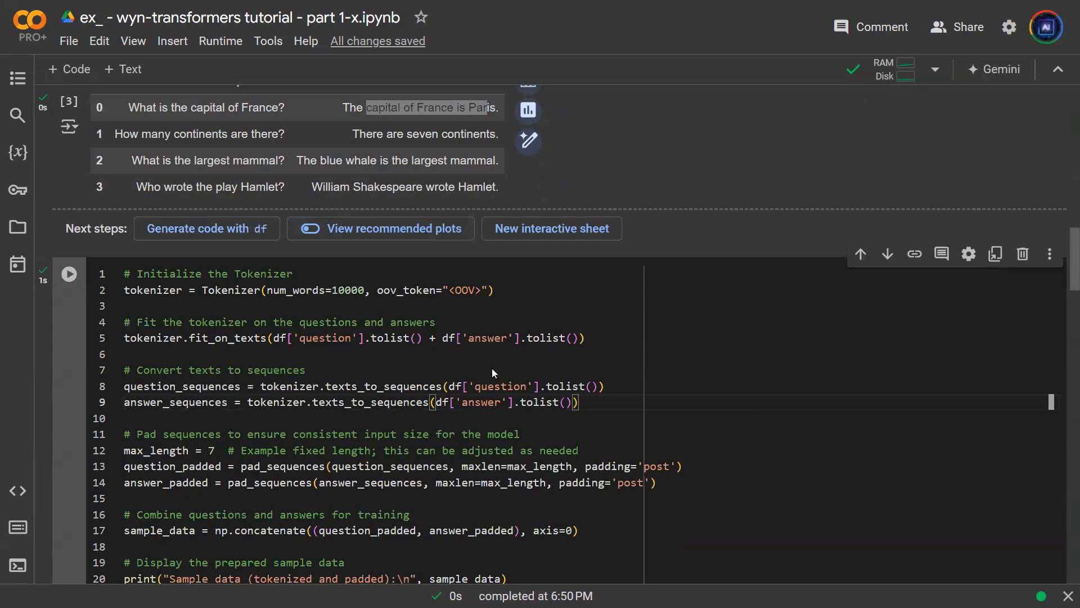
pyautogui.scroll(3)
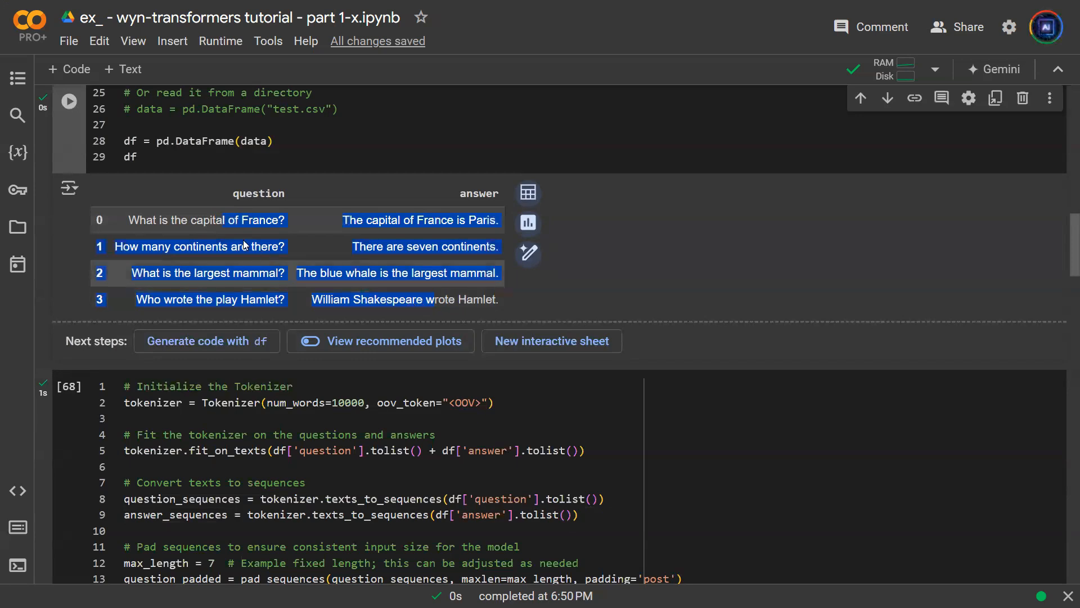
pyautogui.click(404, 294)
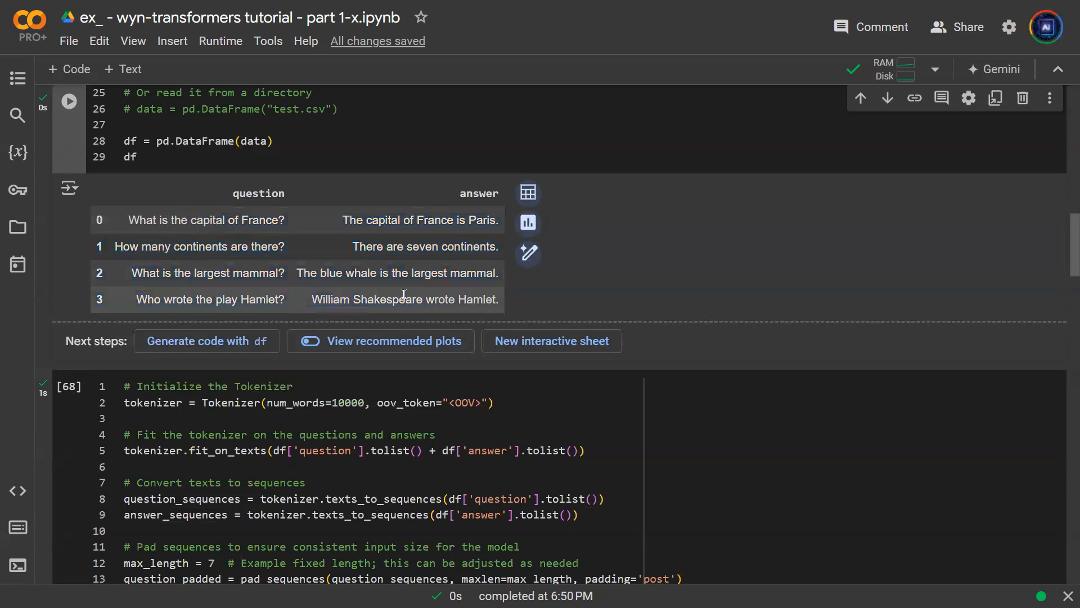
pyautogui.scroll(-3)
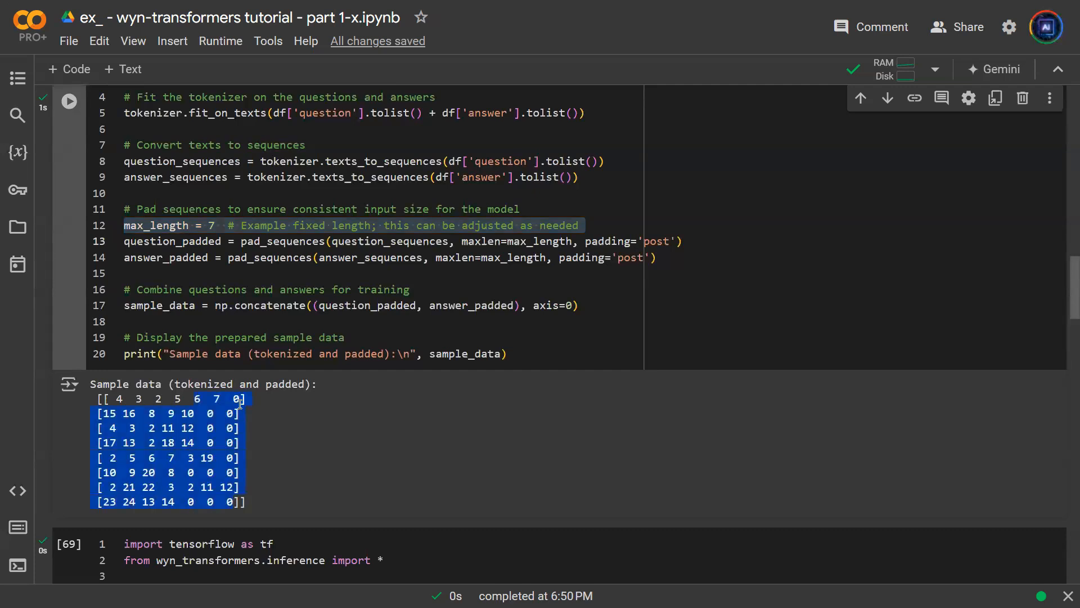
pyautogui.click(268, 398)
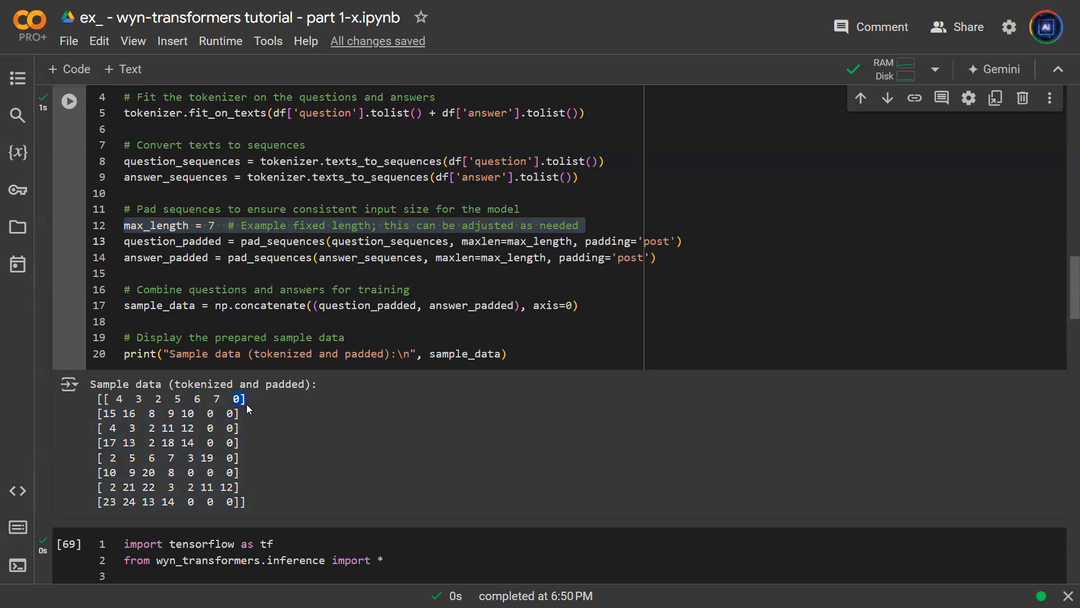
pyautogui.moveTo(215, 396)
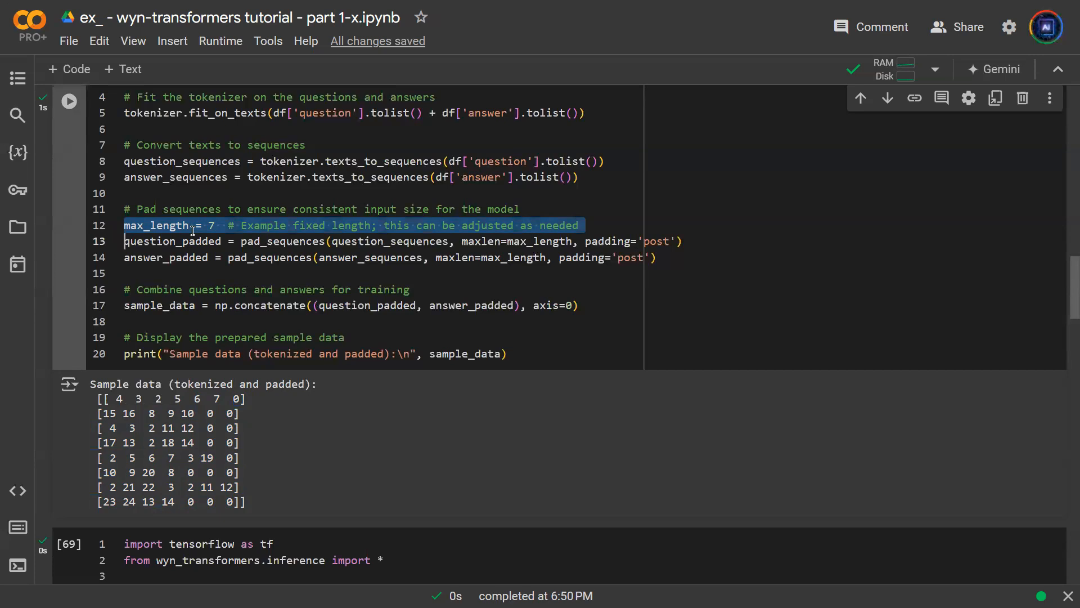
pyautogui.click(188, 225)
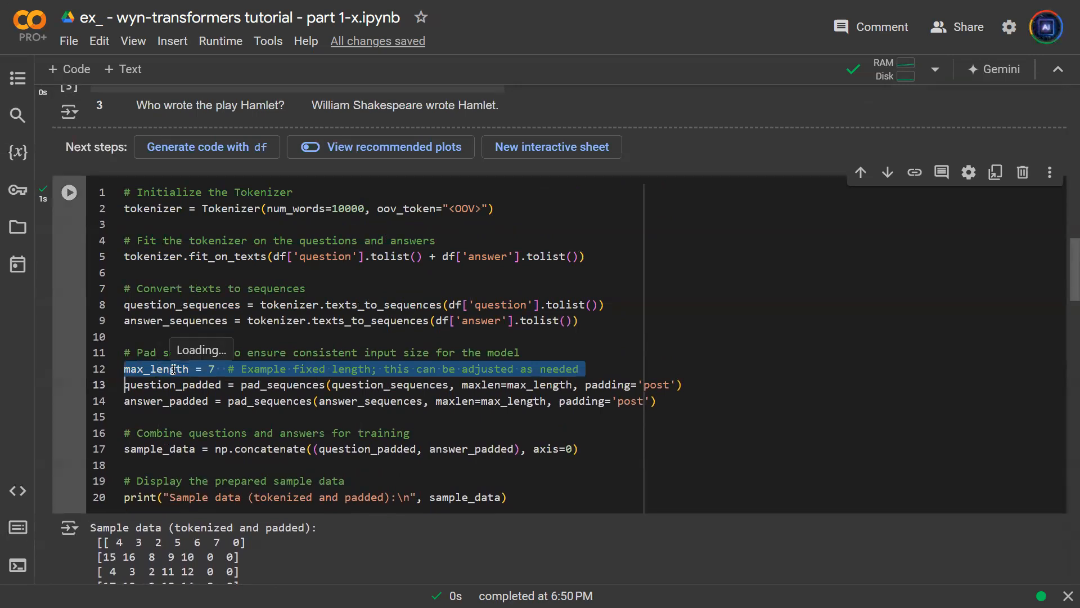
pyautogui.moveTo(171, 369)
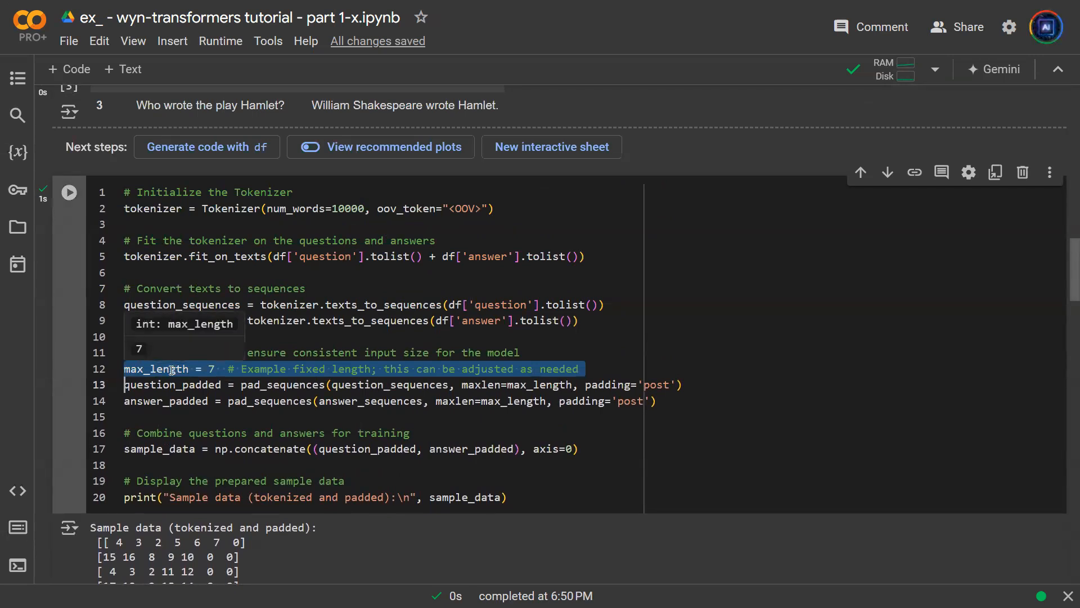
# Bring the hyperparameters cell into view and highlight input_vocab_size = 400
pyautogui.scroll(-3)
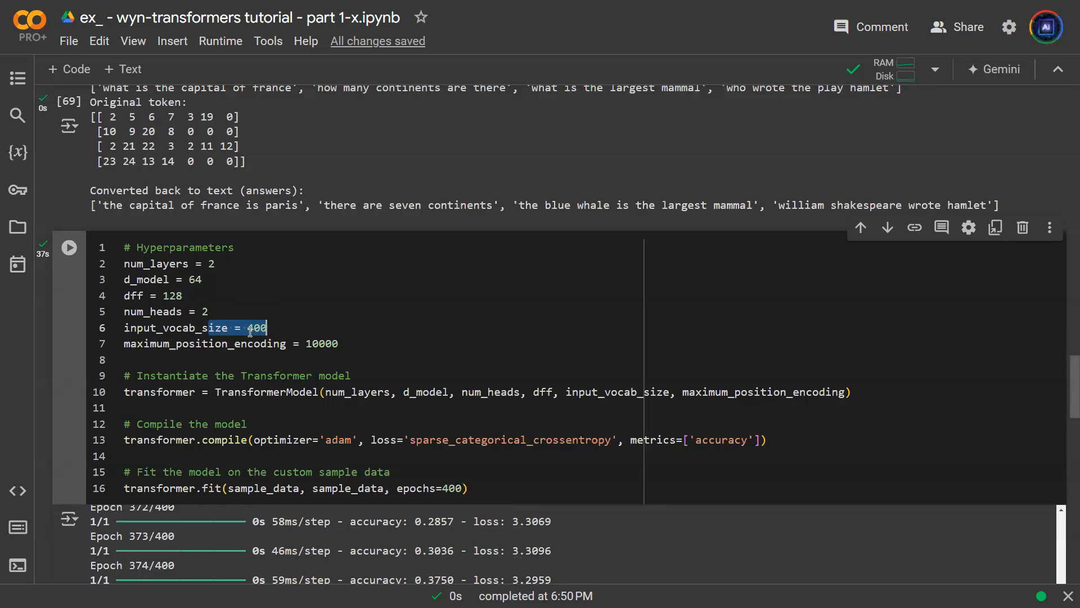
pyautogui.click(124, 328)
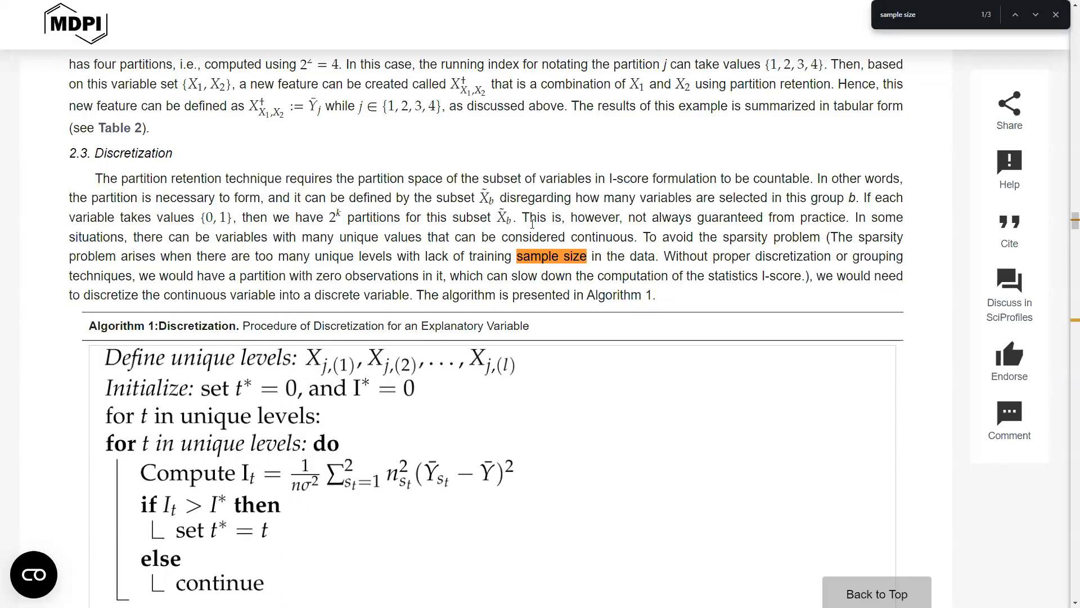
# Select the sentence on sparsity from too many unique levels and limited training sample size
pyautogui.moveTo(134, 237); pyautogui.dragTo(296, 237)
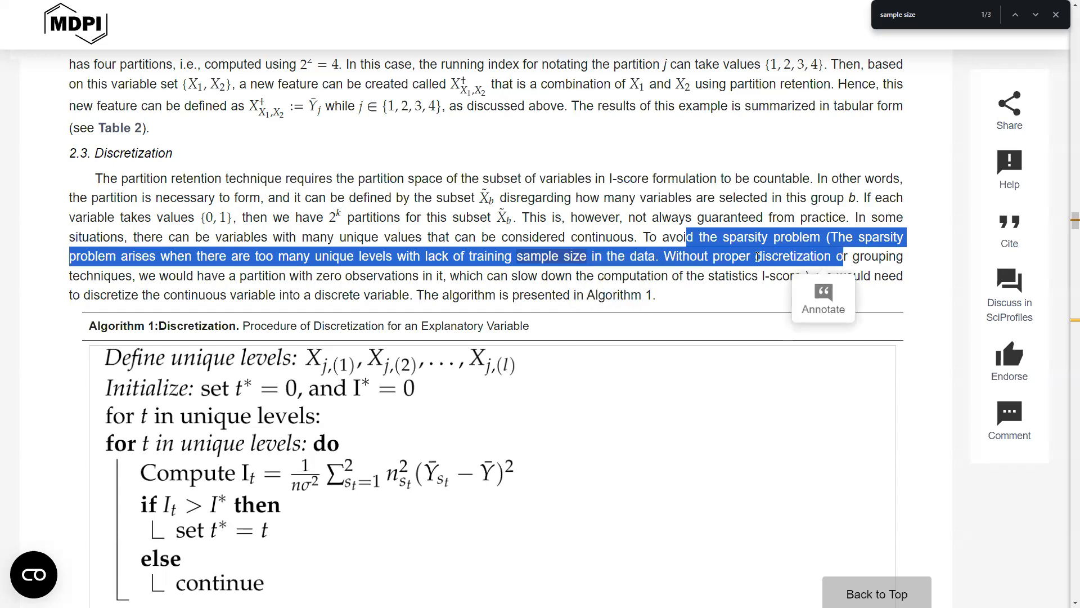
pyautogui.moveTo(318, 256)
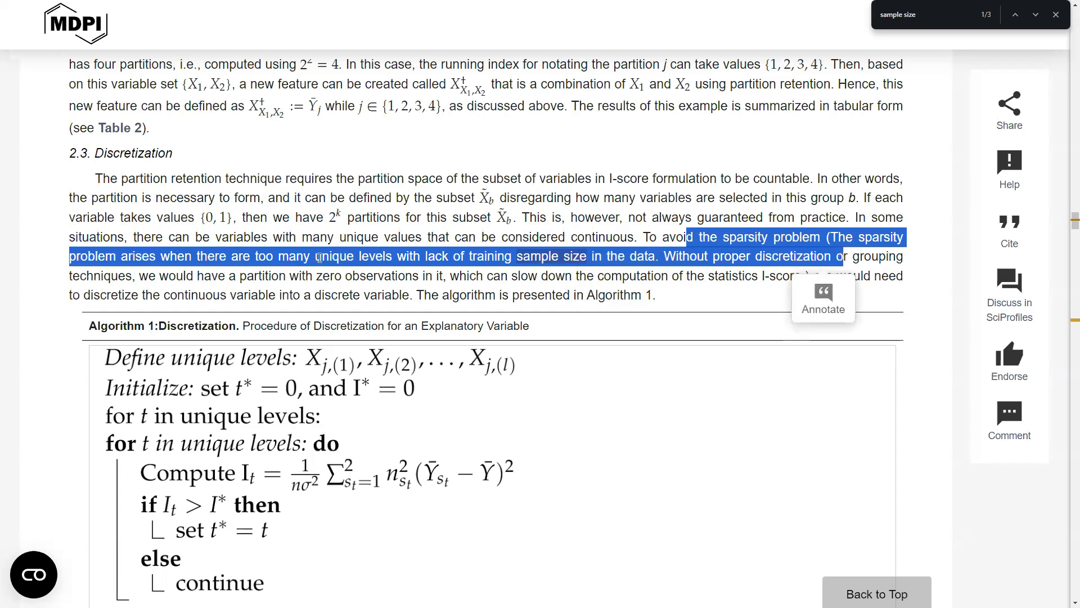
pyautogui.moveTo(558, 261)
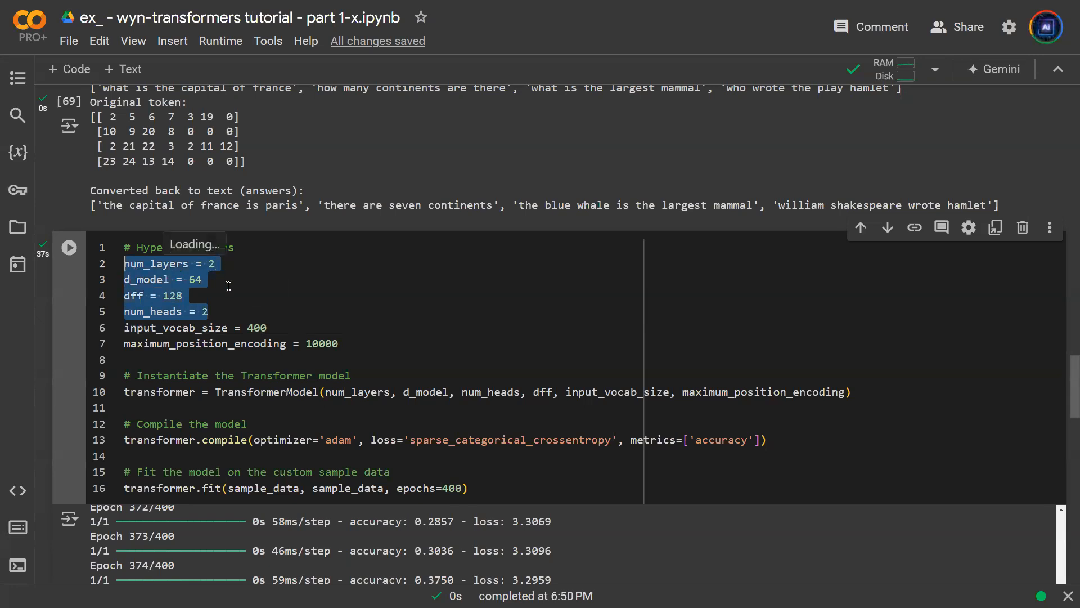
pyautogui.click(209, 311)
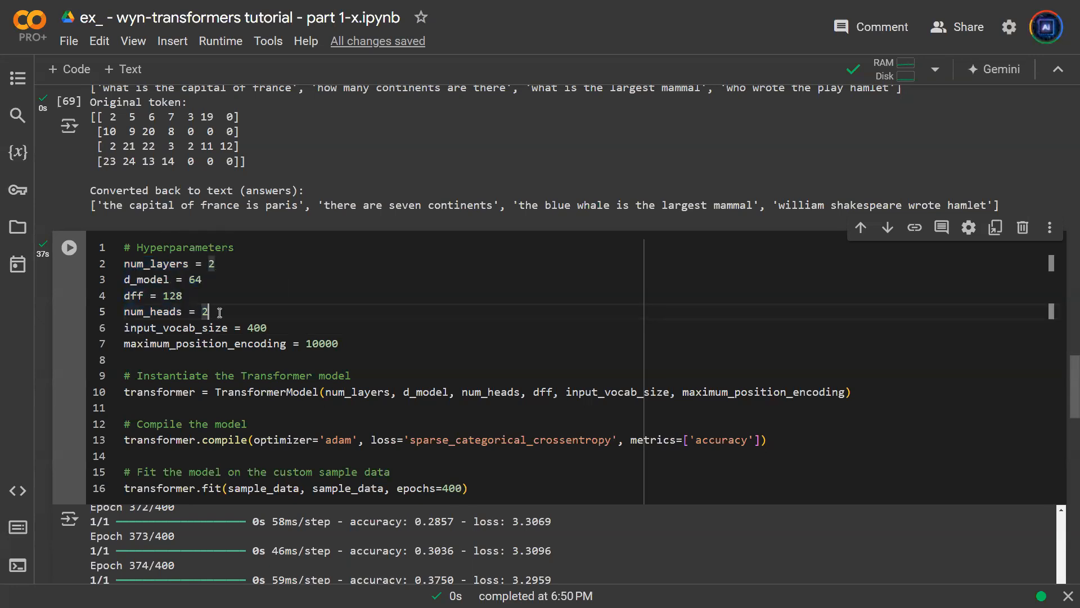
pyautogui.doubleClick(205, 311)
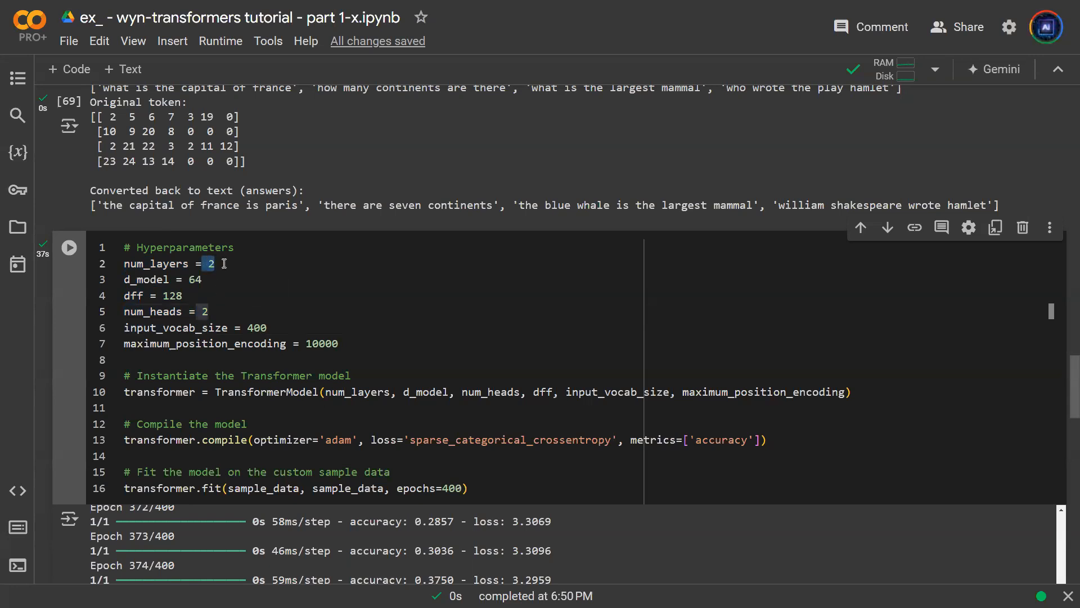
pyautogui.moveTo(236, 272)
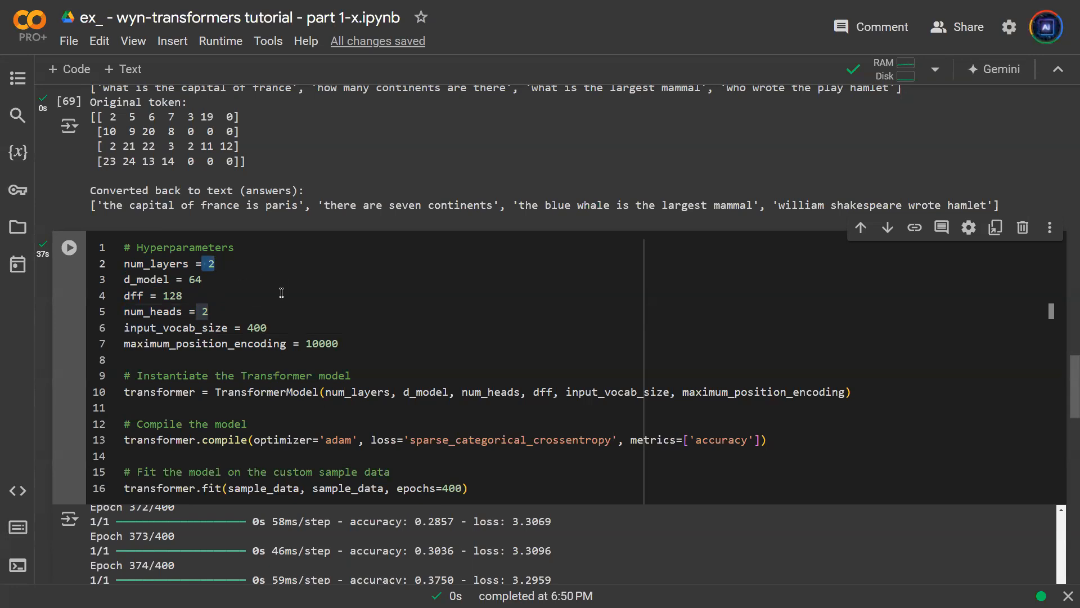
pyautogui.moveTo(243, 310)
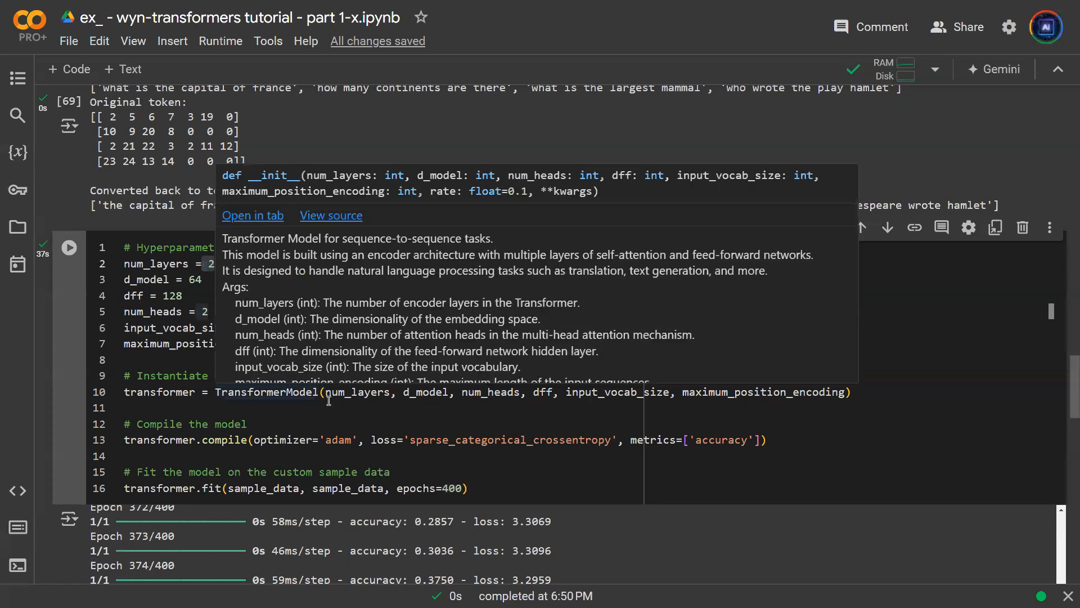
pyautogui.moveTo(297, 393)
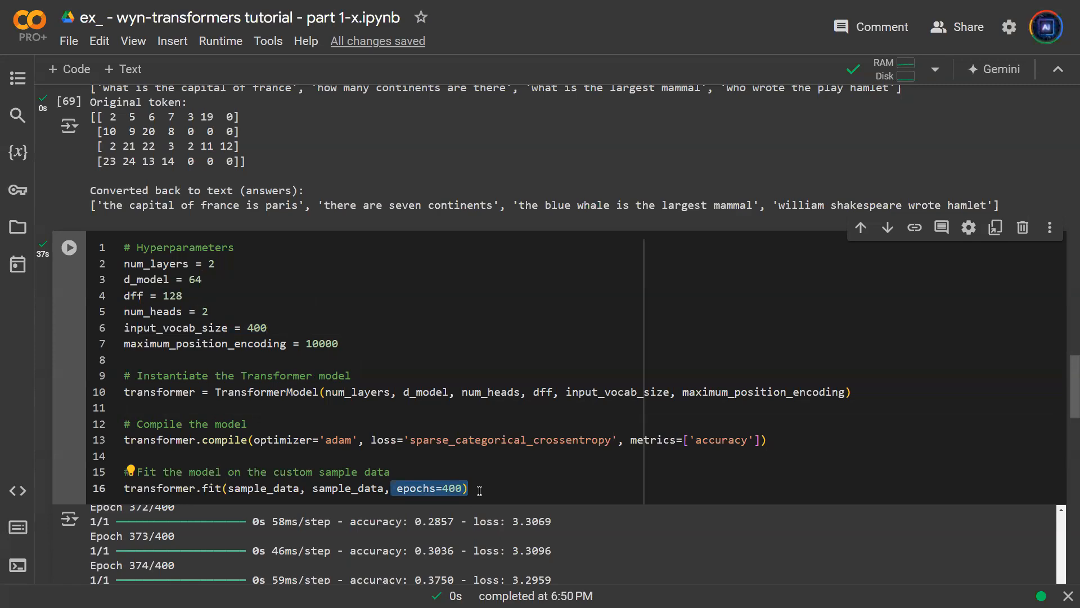
pyautogui.moveTo(66, 368)
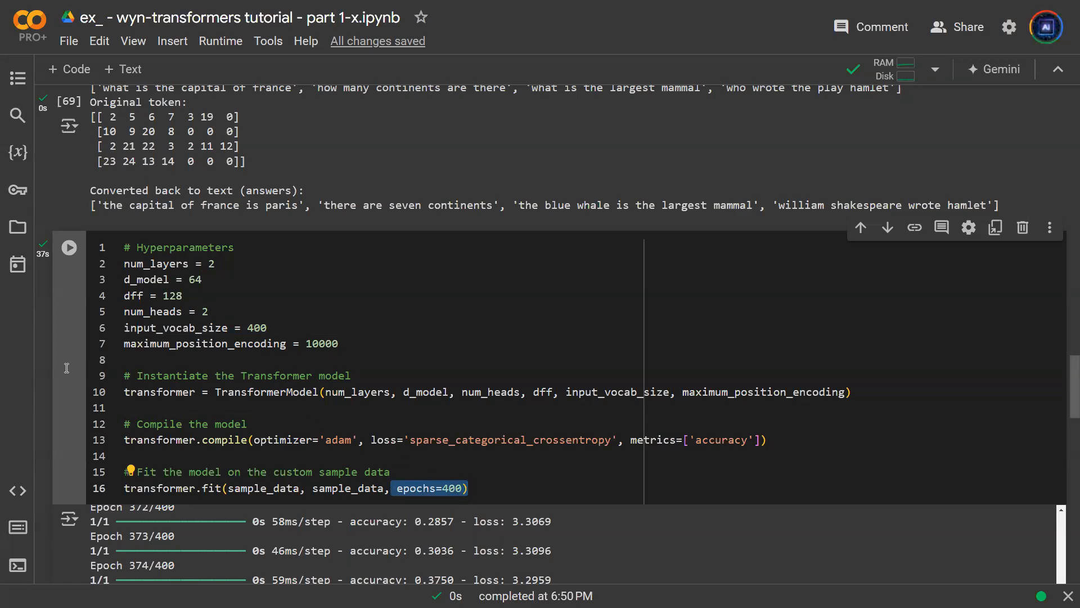
pyautogui.scroll(-3)
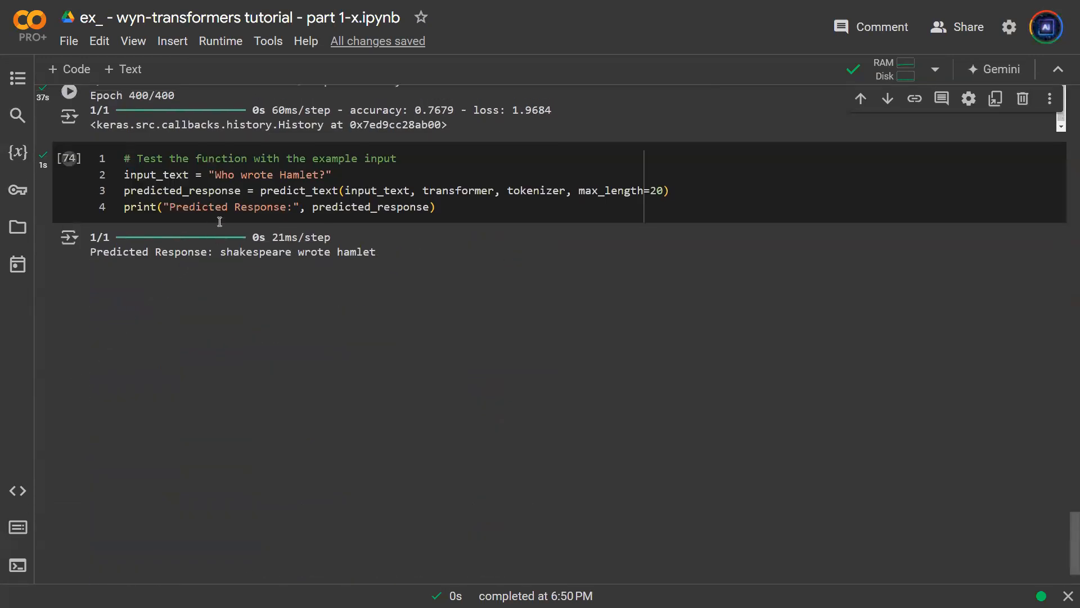
# Scroll to the test cell output predicting 'shakespeare wrote hamlet' for 'Who wrote Hamlet?'
pyautogui.scroll(3)
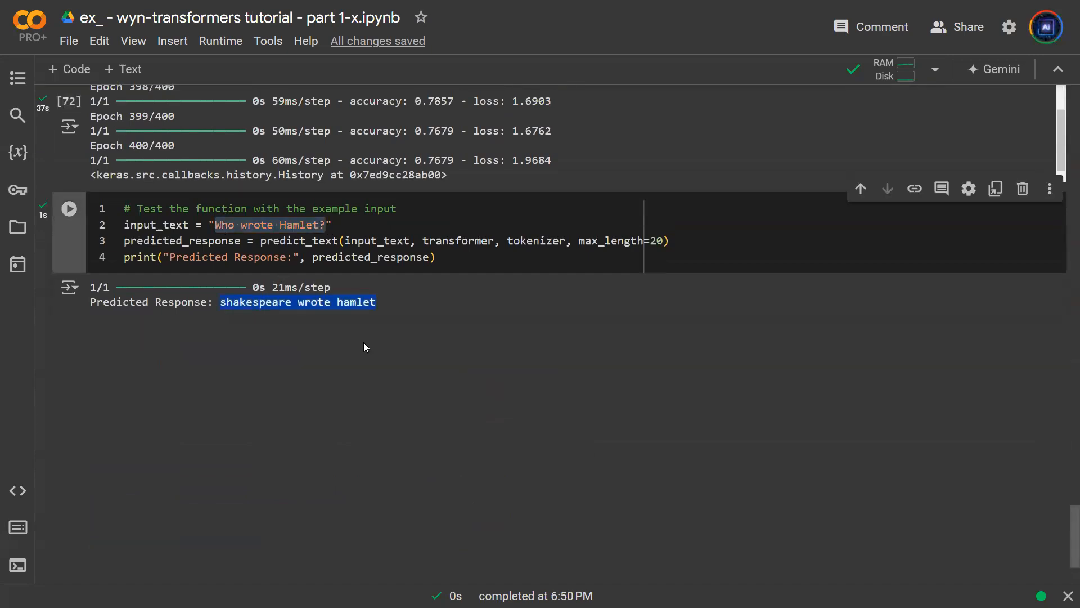
pyautogui.moveTo(338, 327)
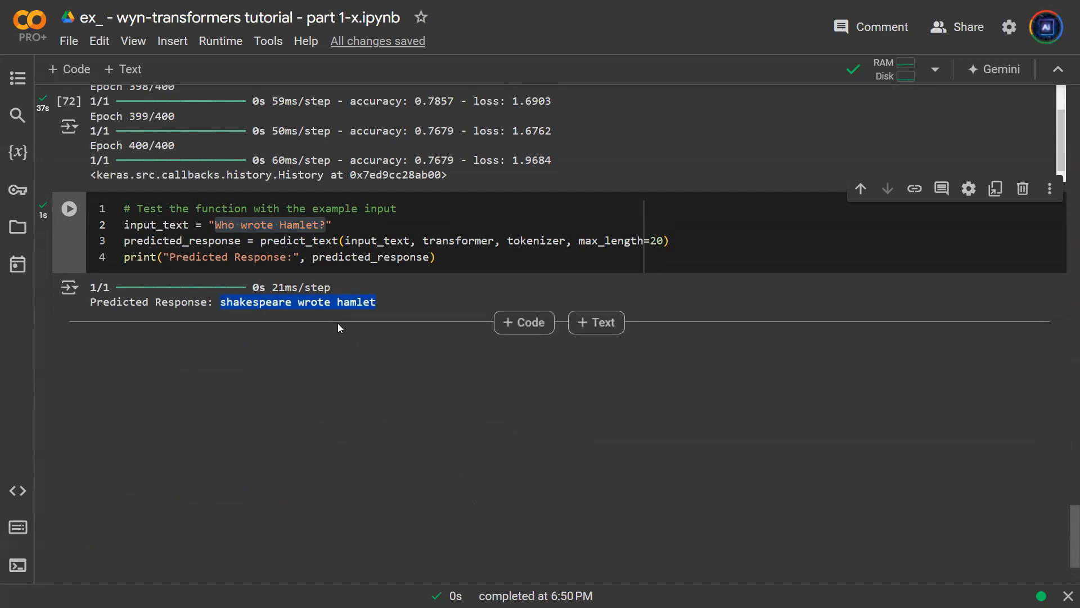
pyautogui.moveTo(223, 306)
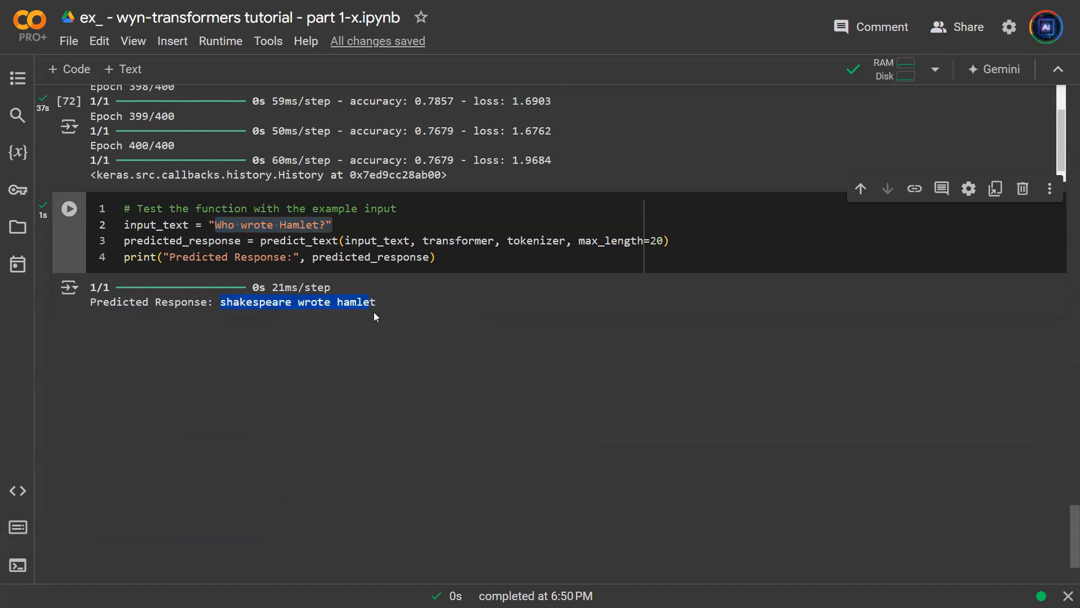
pyautogui.moveTo(324, 304)
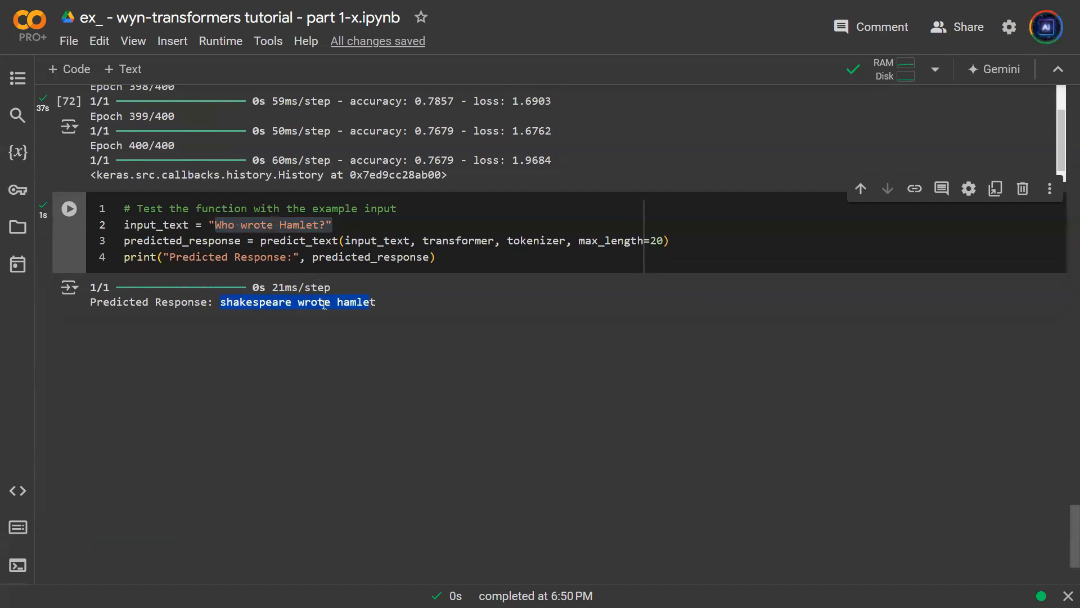